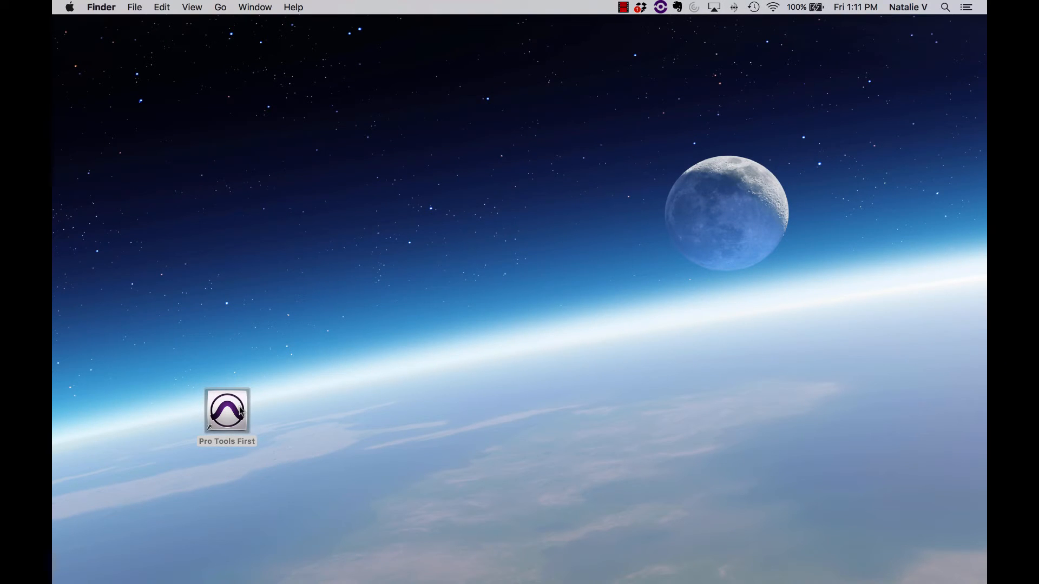
- Launch Pro Tools First and cancel the Dashboard without creating a project
{"action": "double_click", "coordinate": [227, 411]}
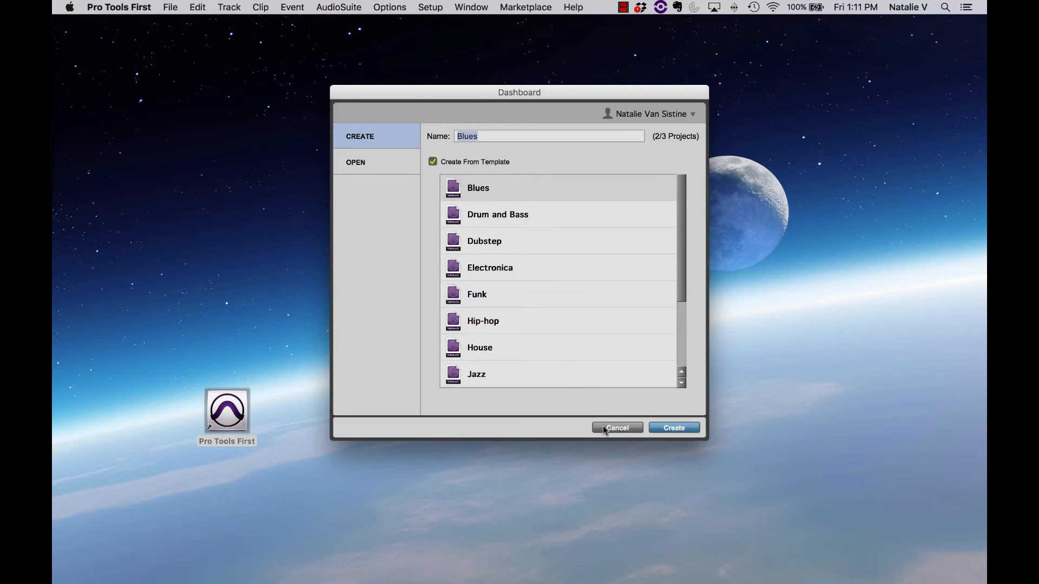
{"action": "left_click", "coordinate": [617, 428]}
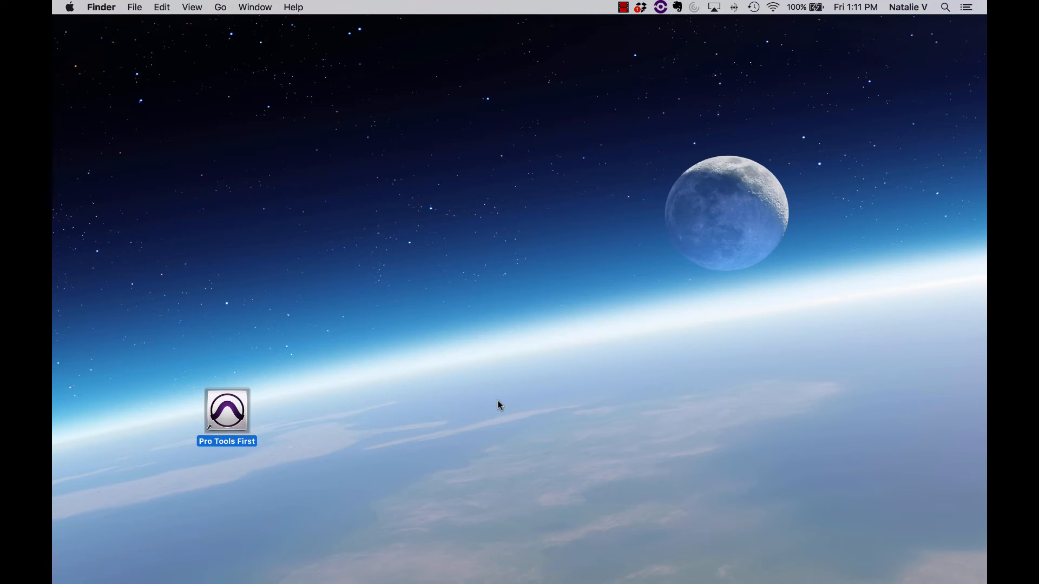
- Open the Playback Engine settings and review the Sample Rate list, keeping 44.1 kHz
{"action": "left_click", "coordinate": [333, 402]}
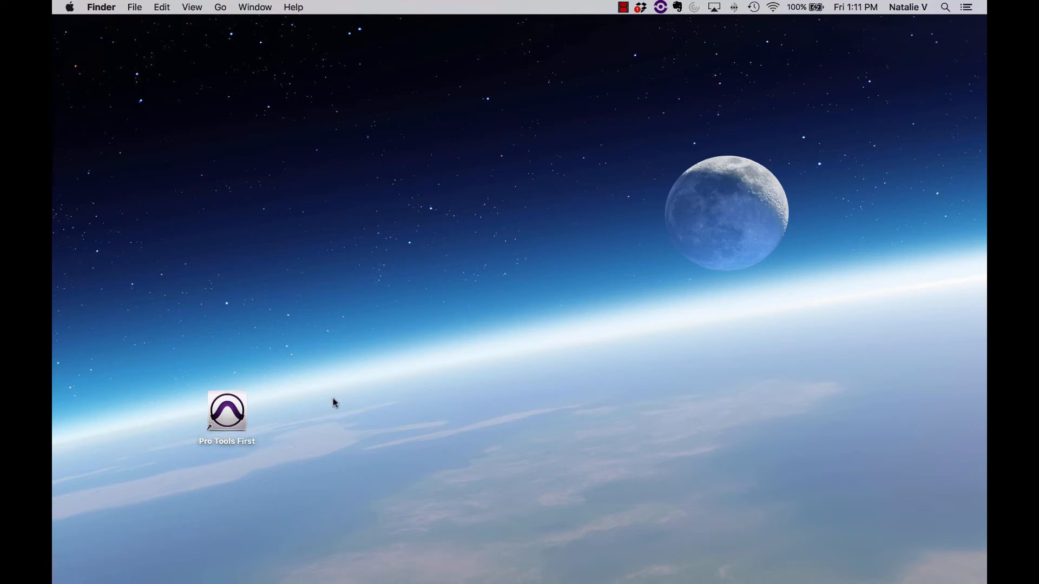
{"action": "left_click", "coordinate": [226, 410]}
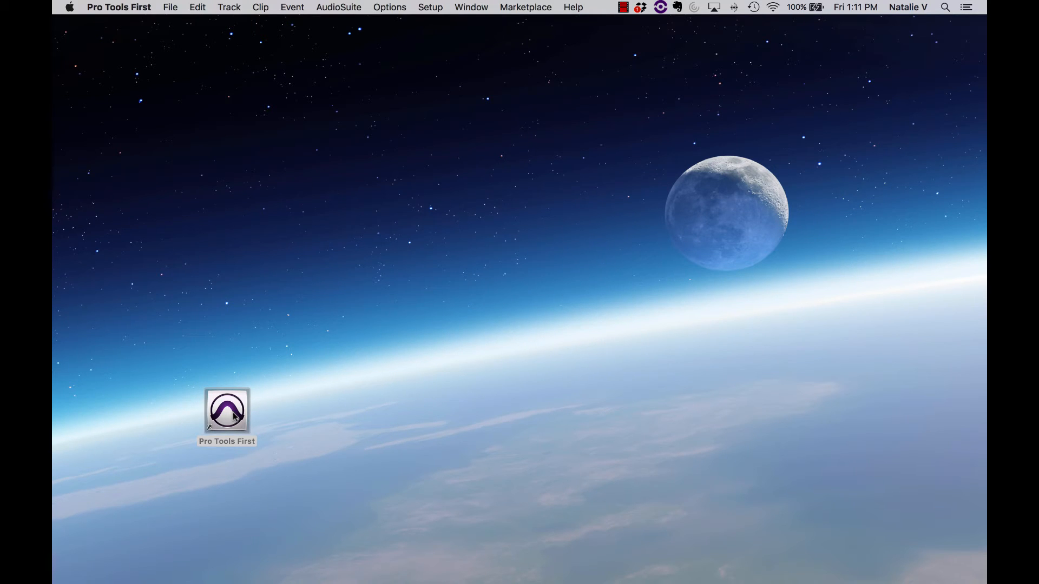
{"action": "left_click", "coordinate": [430, 7]}
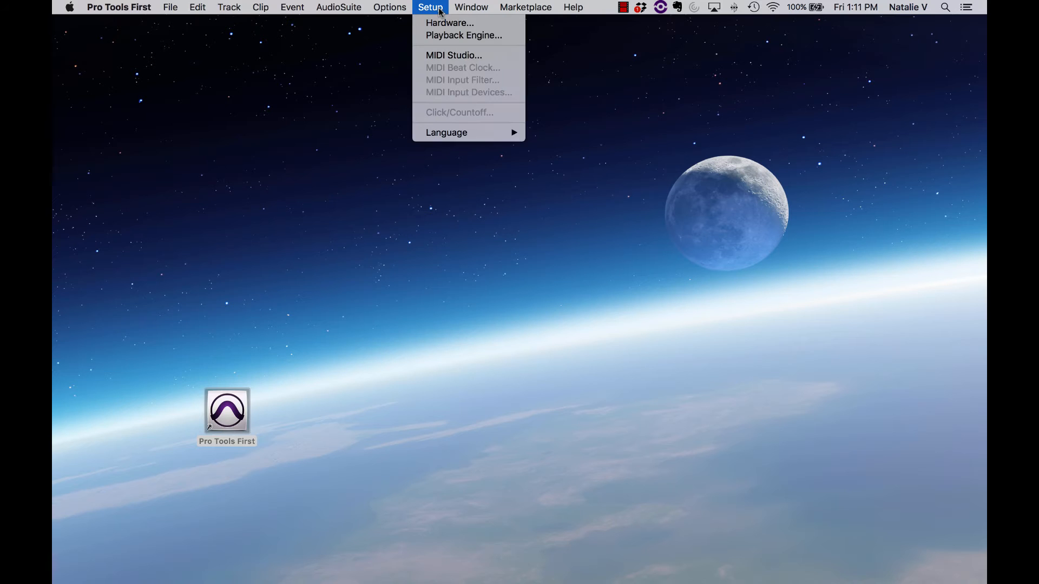
{"action": "left_click", "coordinate": [463, 35]}
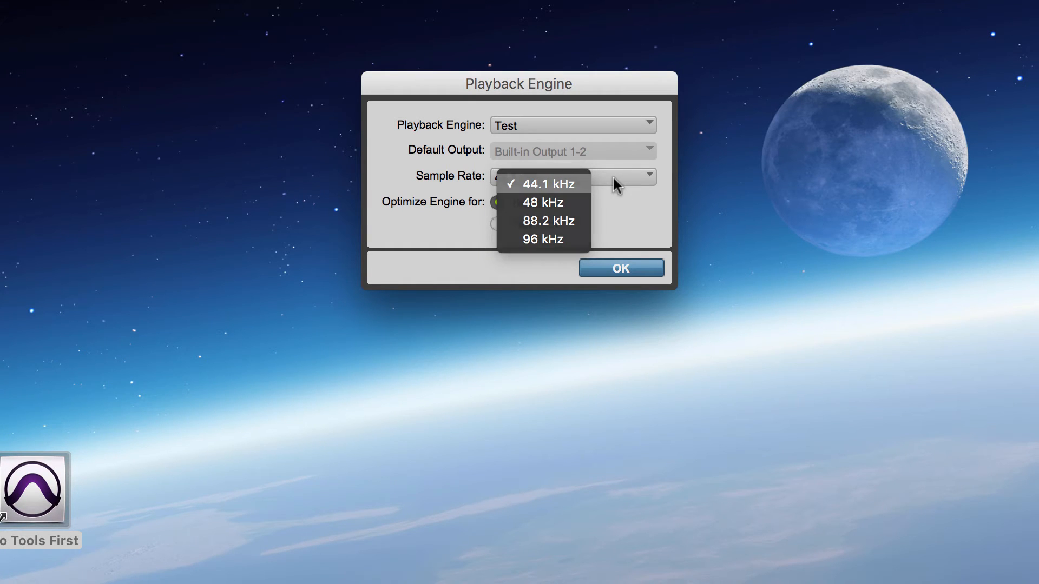
{"action": "left_click", "coordinate": [541, 184]}
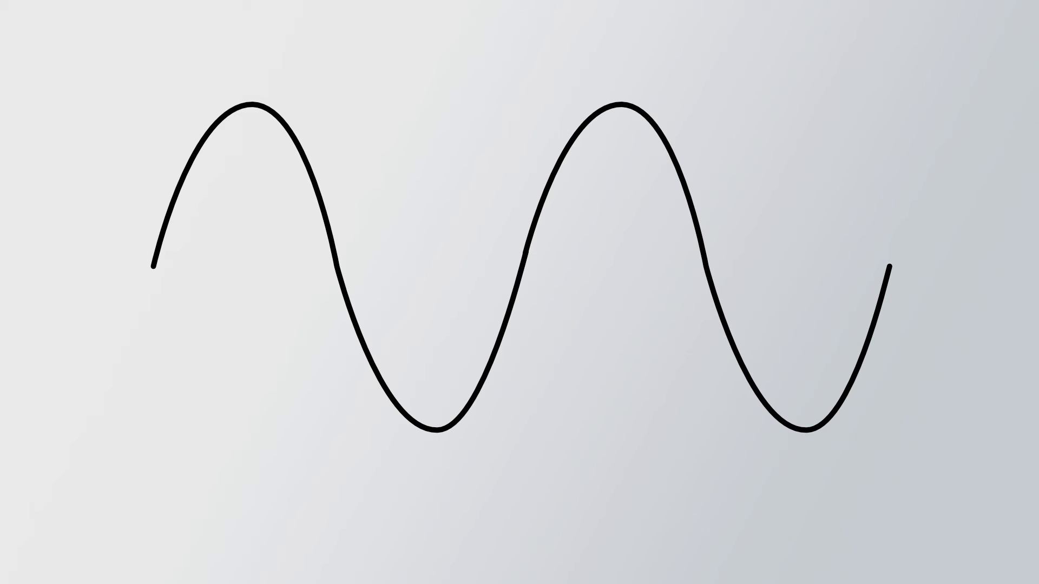
- Confirm the Playback Engine settings with the 44.1 kHz sample rate
{"action": "left_click", "coordinate": [131, 8]}
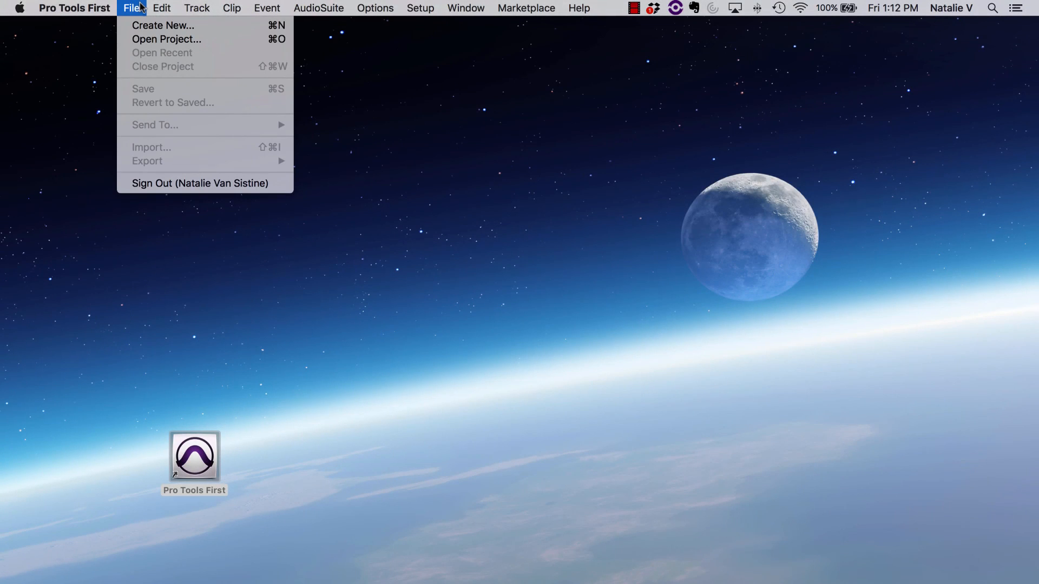
- Create a blank 'New Project' from the Dashboard with Create From Template unchecked
{"action": "left_click", "coordinate": [162, 25]}
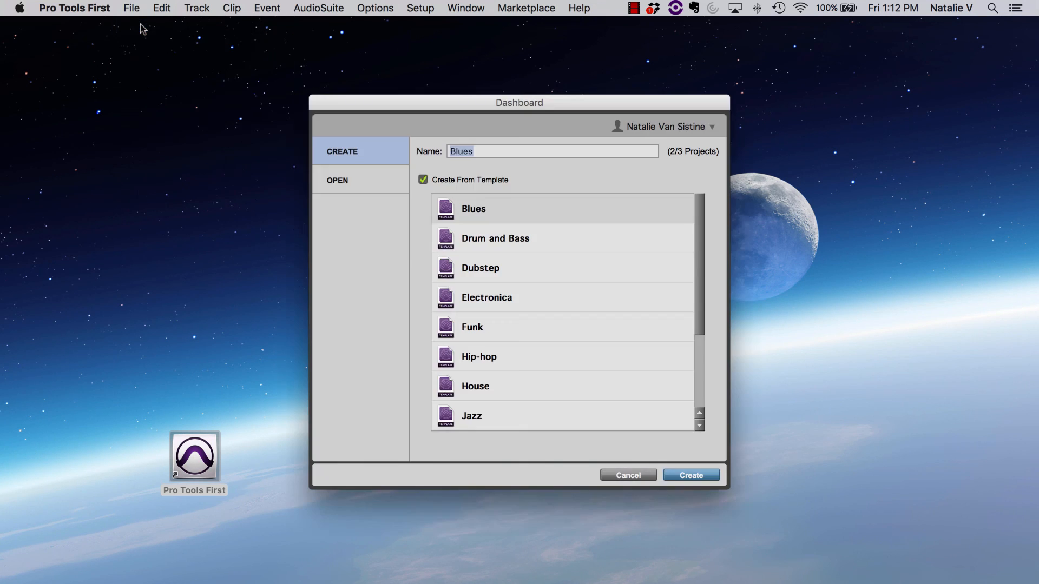
{"action": "left_click", "coordinate": [424, 179]}
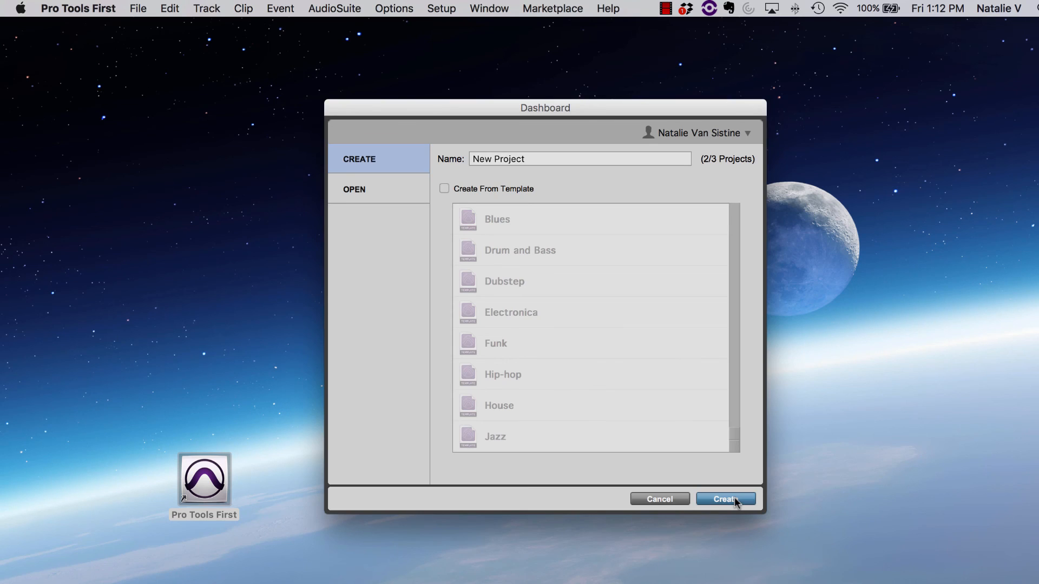
{"action": "left_click", "coordinate": [726, 499]}
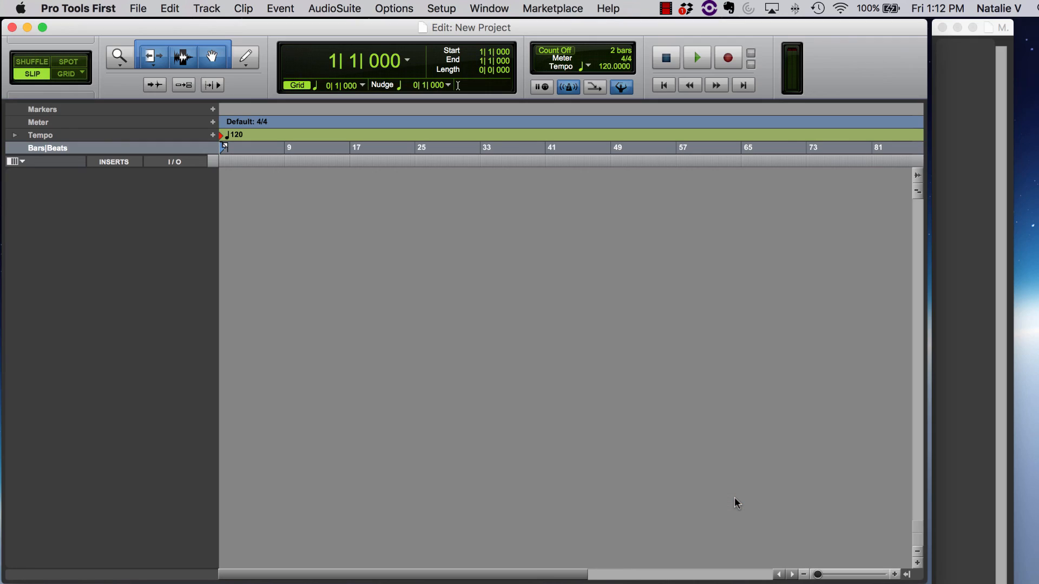